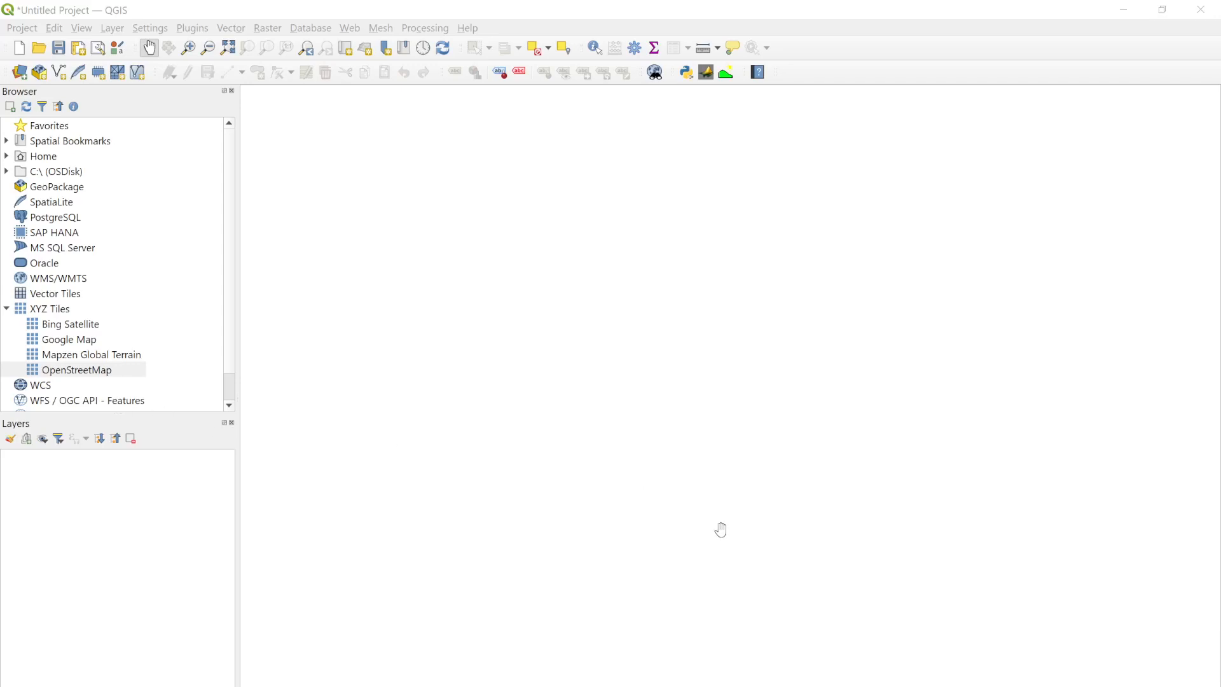
mouse_move(433, 265)
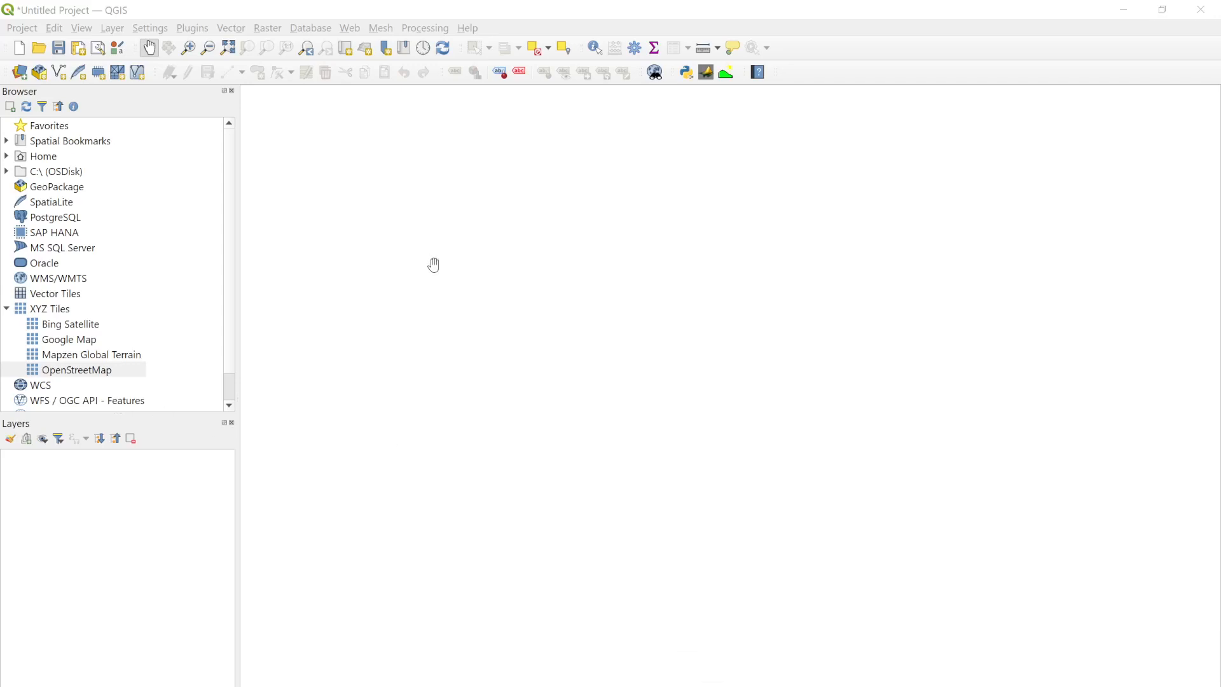
mouse_move(335, 184)
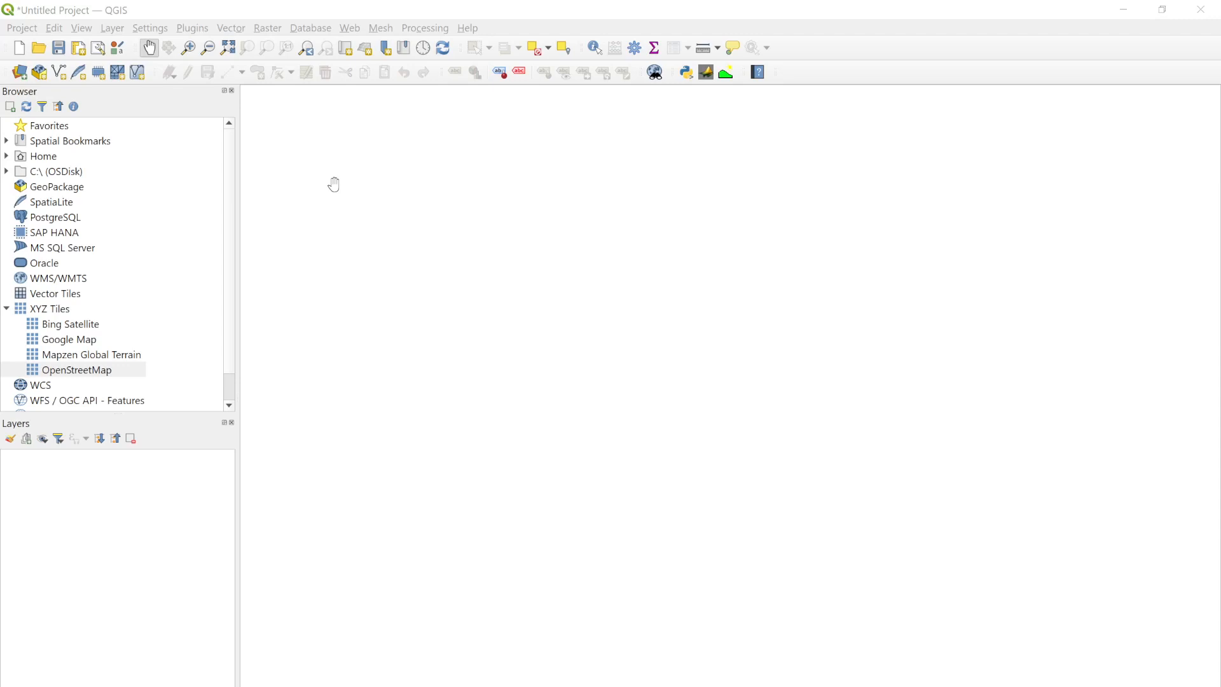
mouse_move(297, 224)
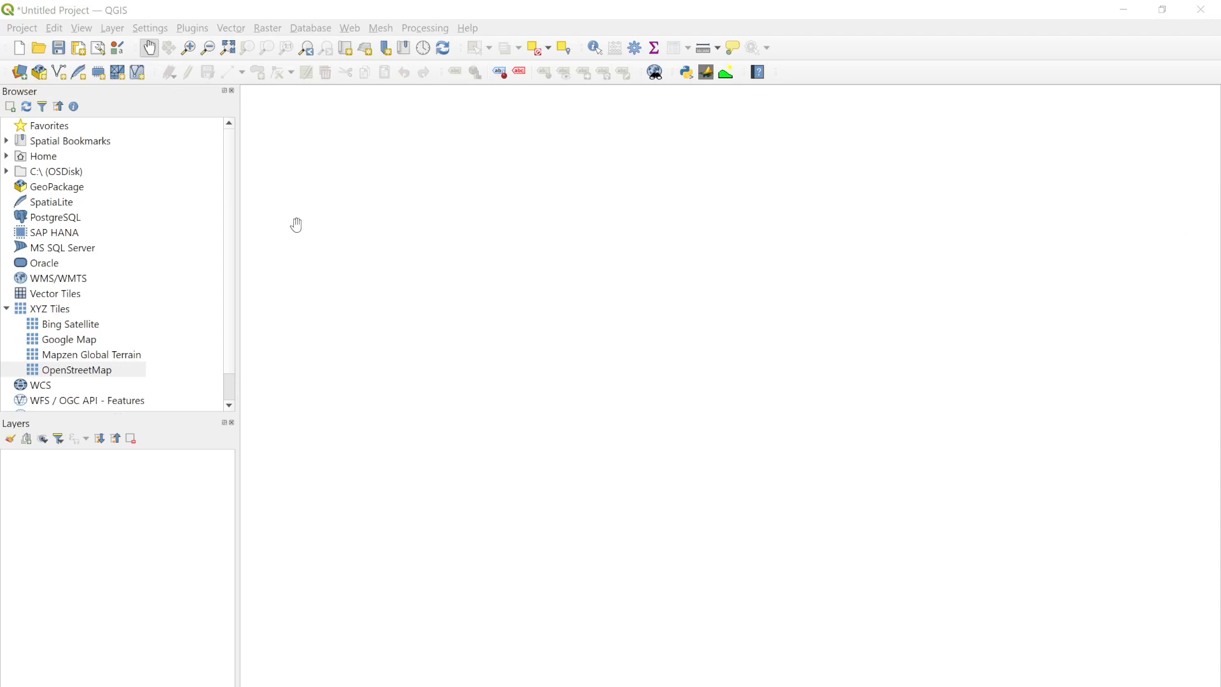
Add the OpenStreetMap XYZ basemap and pan the canvas to Nepal and the Himalayan region
double_click(76, 369)
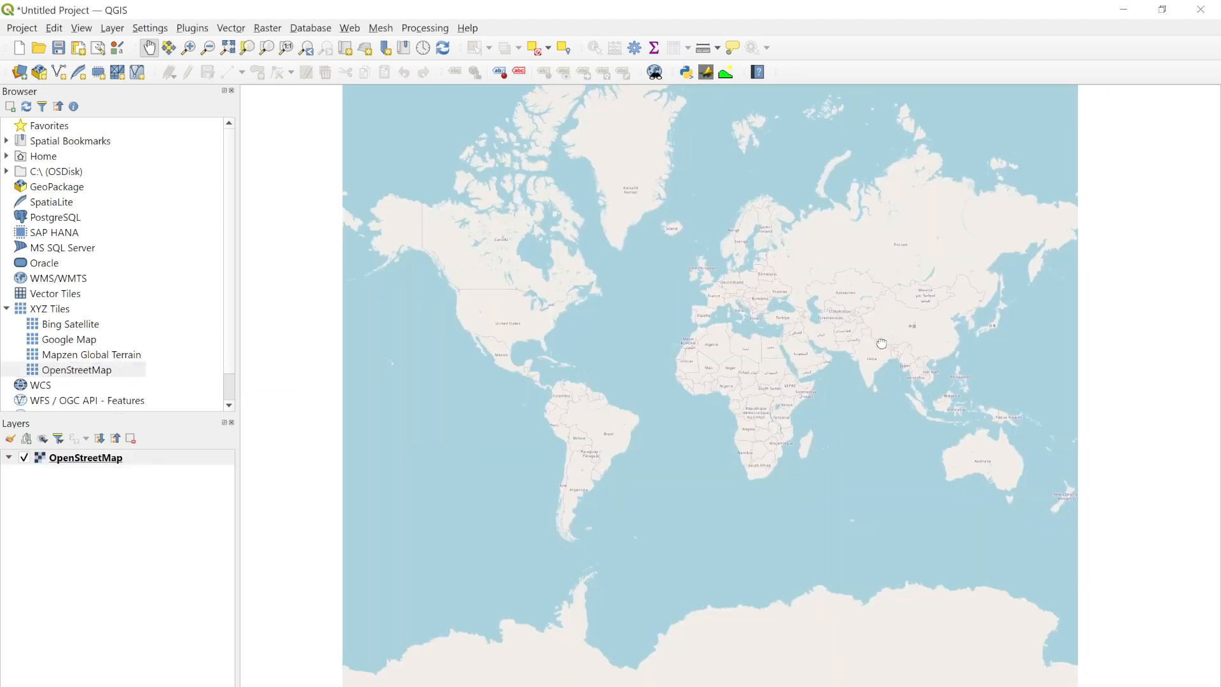
left_click_drag(880, 344, 640, 397)
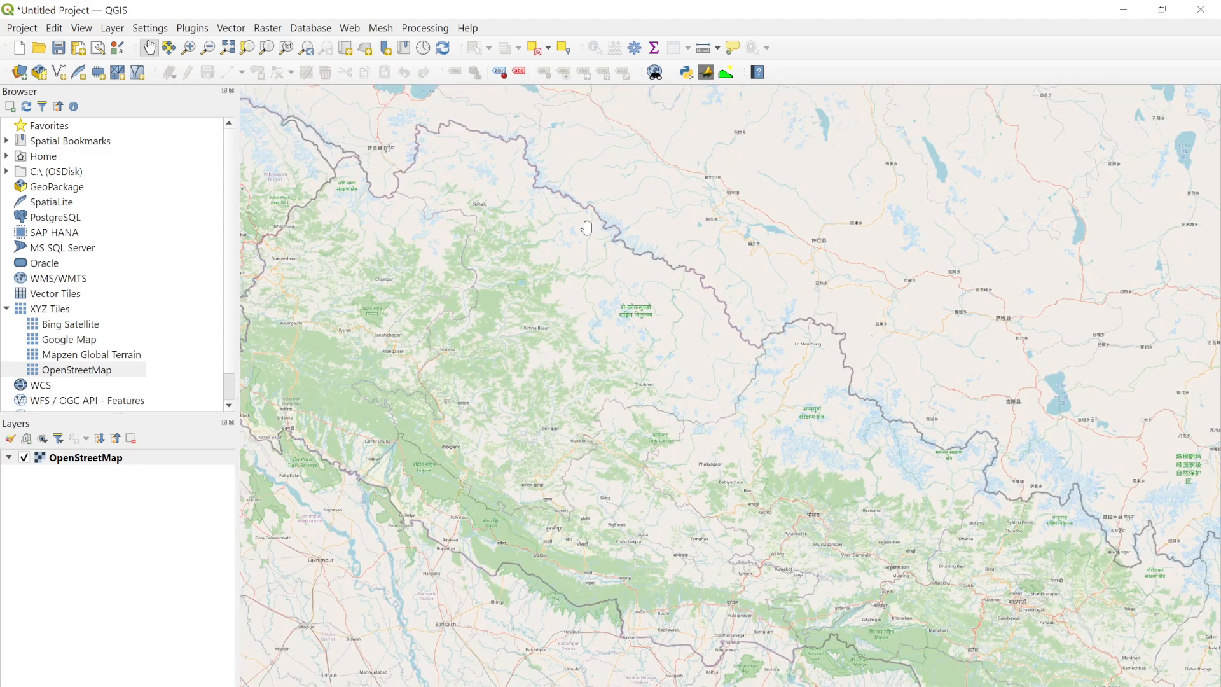
mouse_move(751, 61)
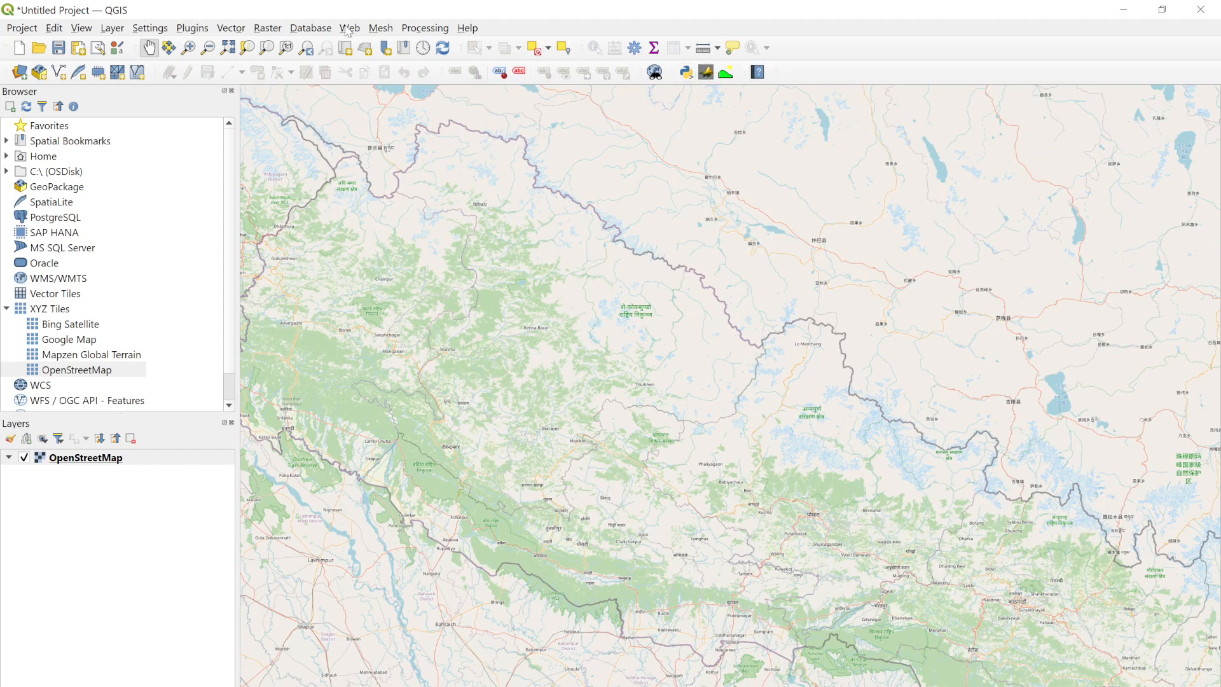
left_click(192, 27)
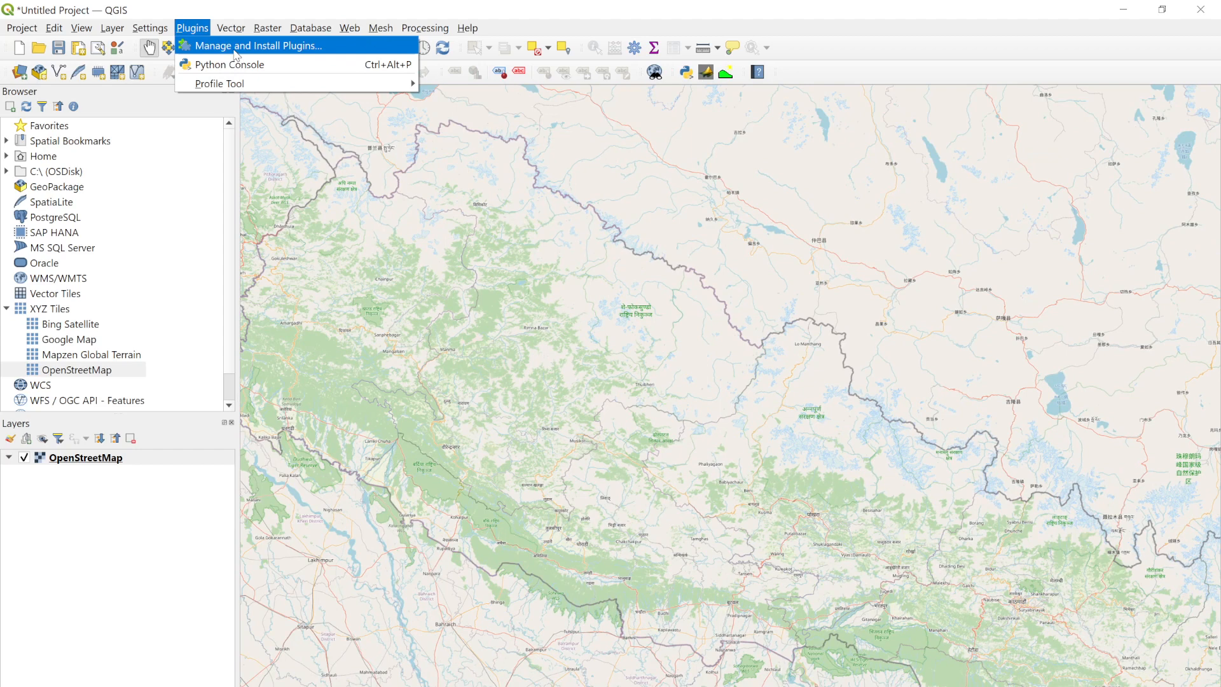
left_click(258, 45)
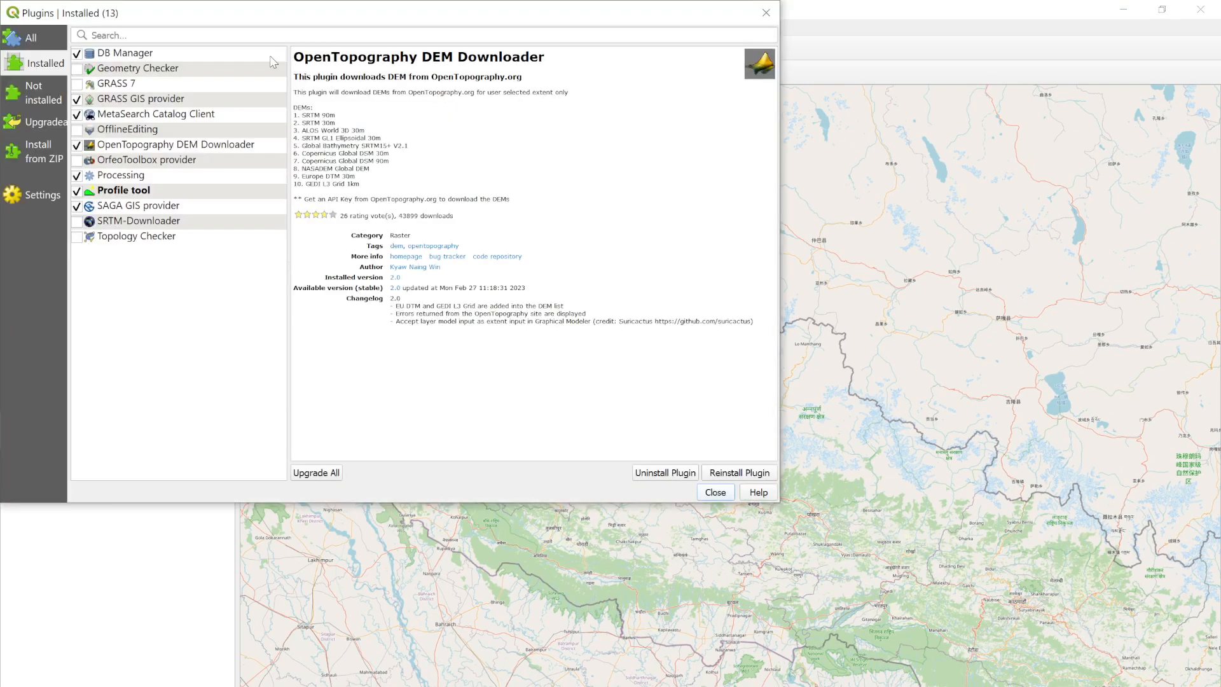
mouse_move(435, 62)
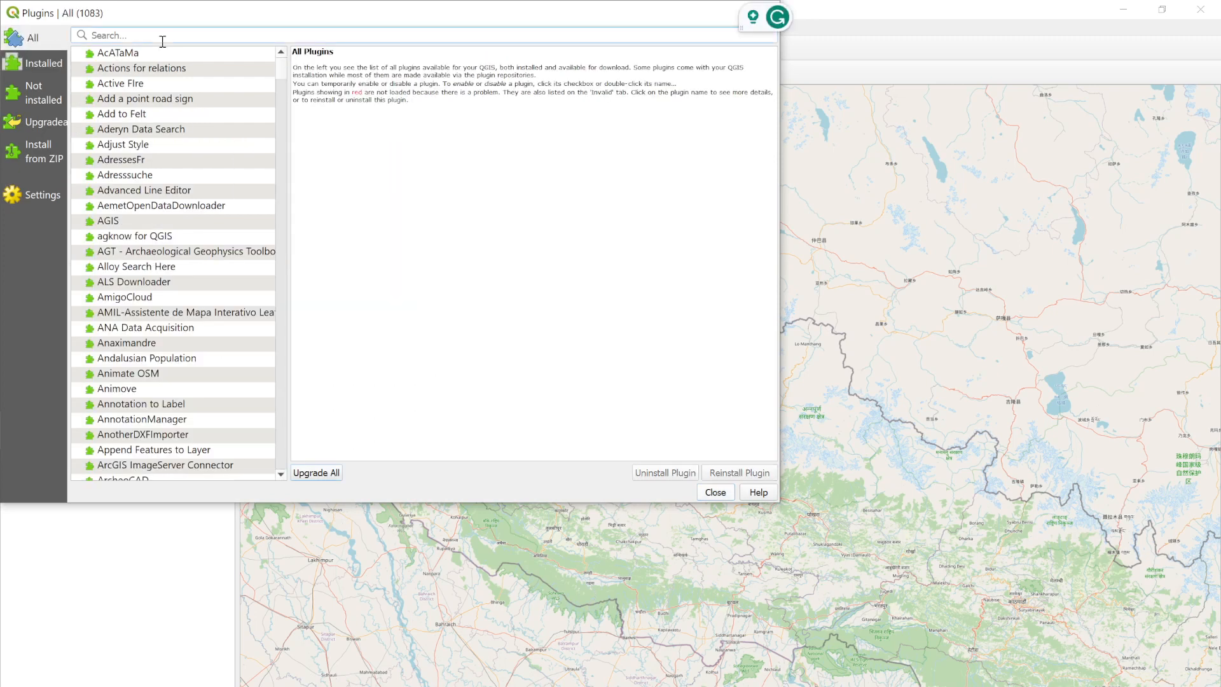
left_click(44, 63)
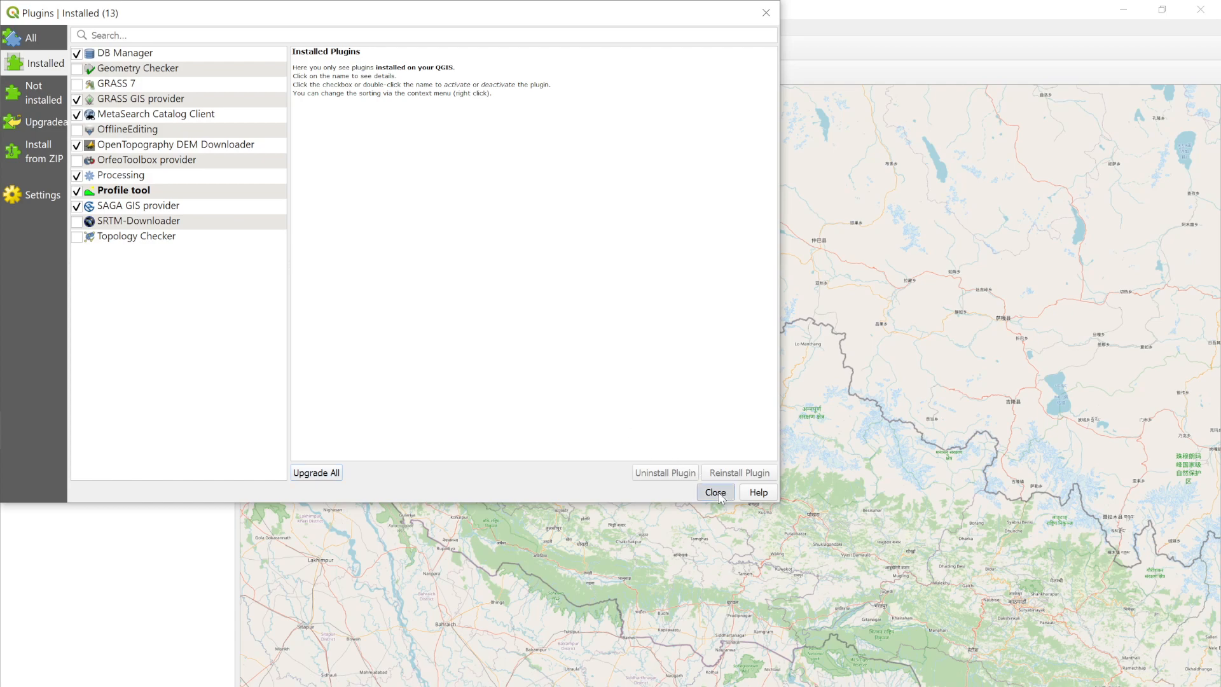
left_click(714, 492)
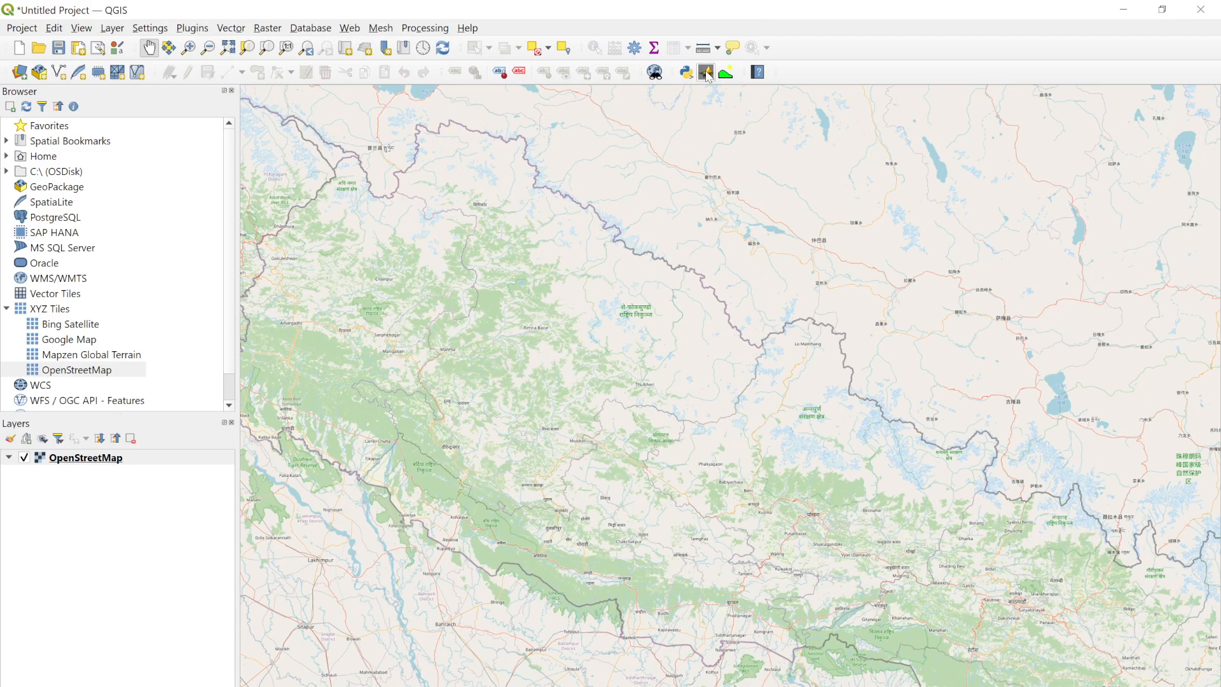
In the OpenTopography DEM Downloader, choose SRTM 30m as the DEM to download
left_click(705, 71)
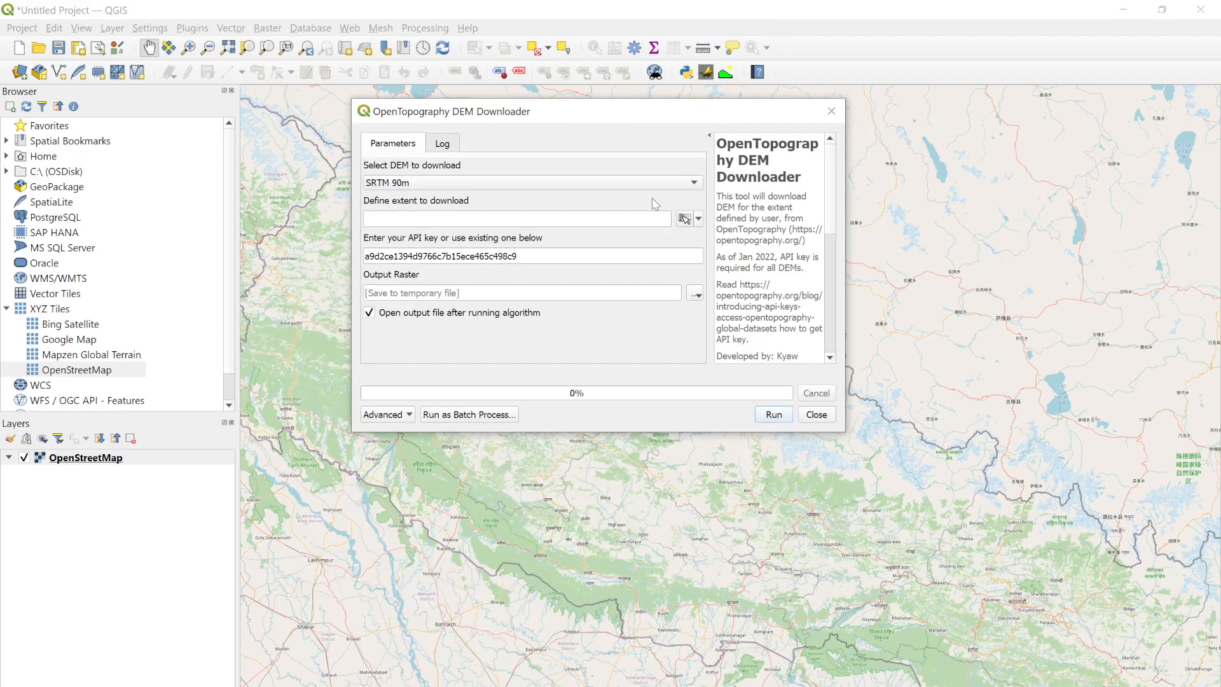
left_click(531, 181)
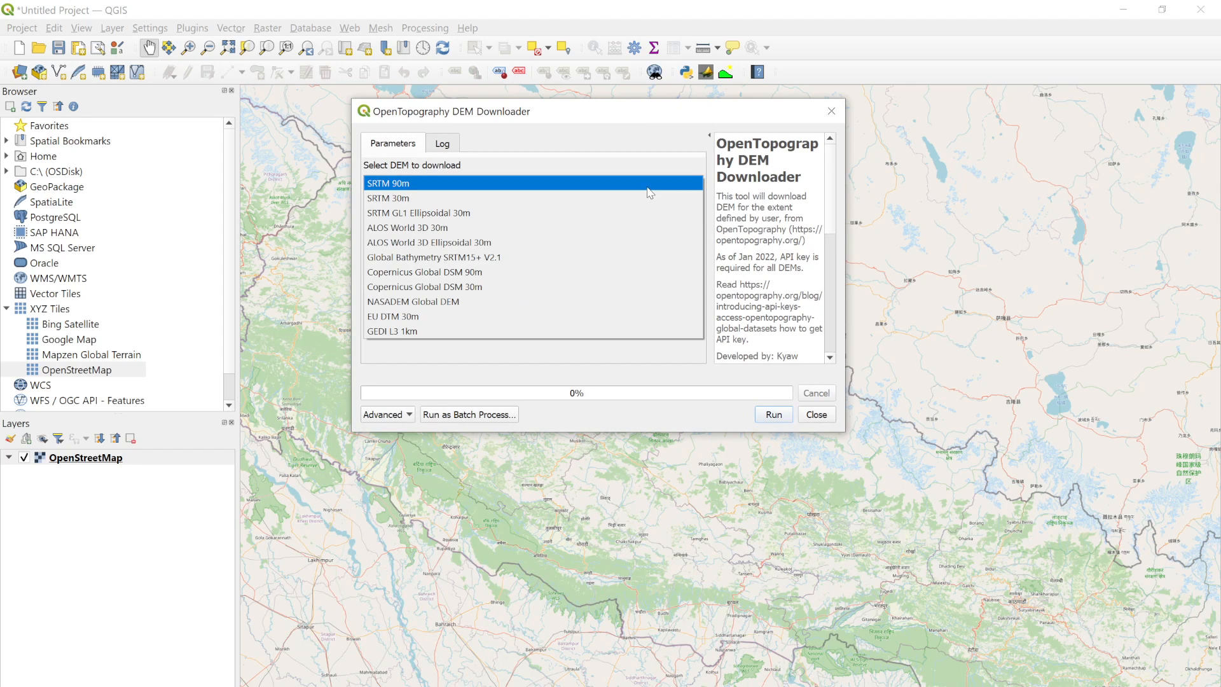
left_click(388, 197)
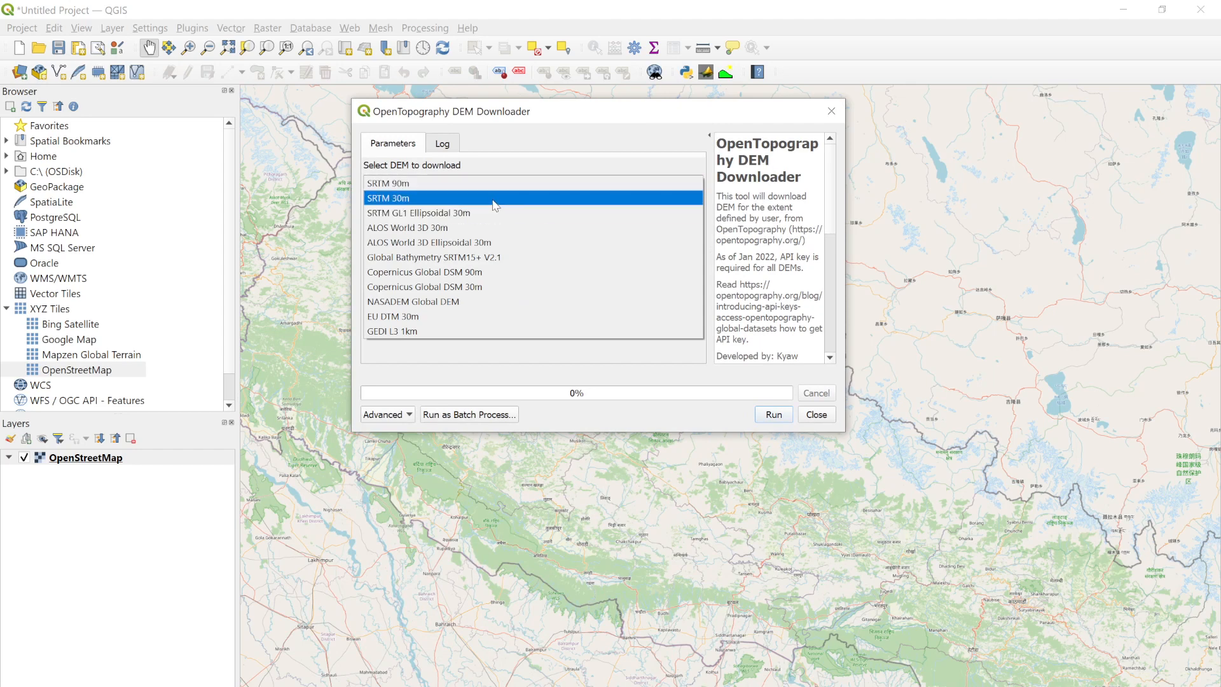
mouse_move(423, 202)
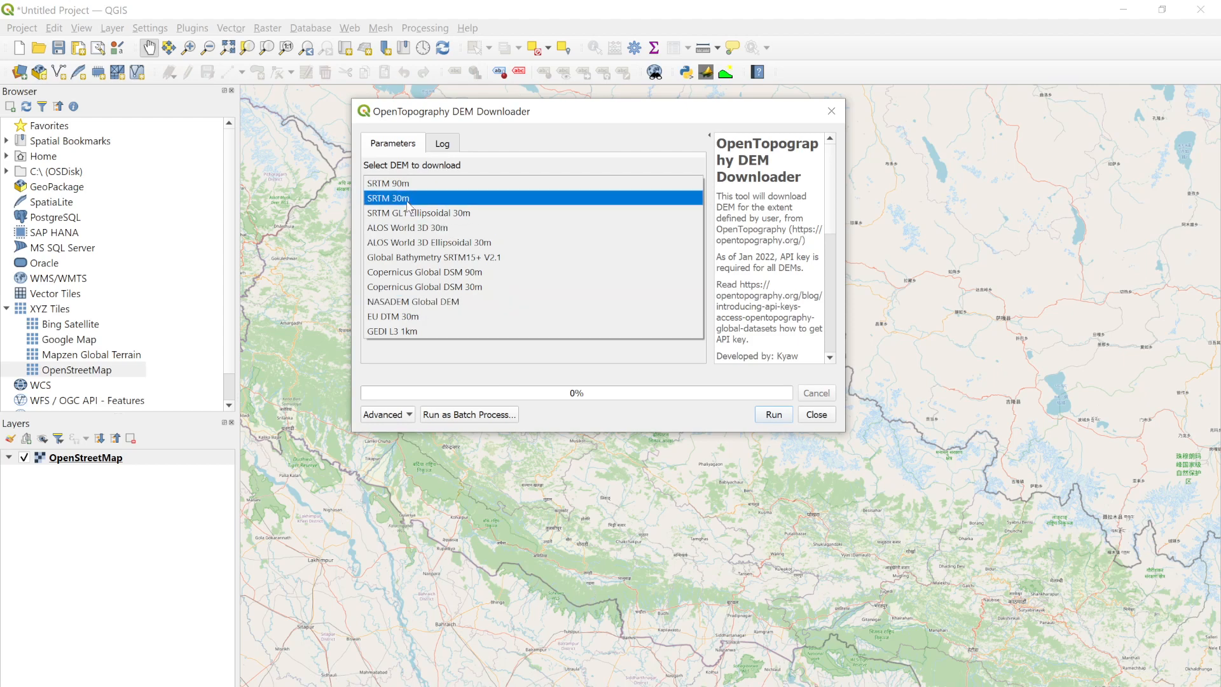
left_click(387, 197)
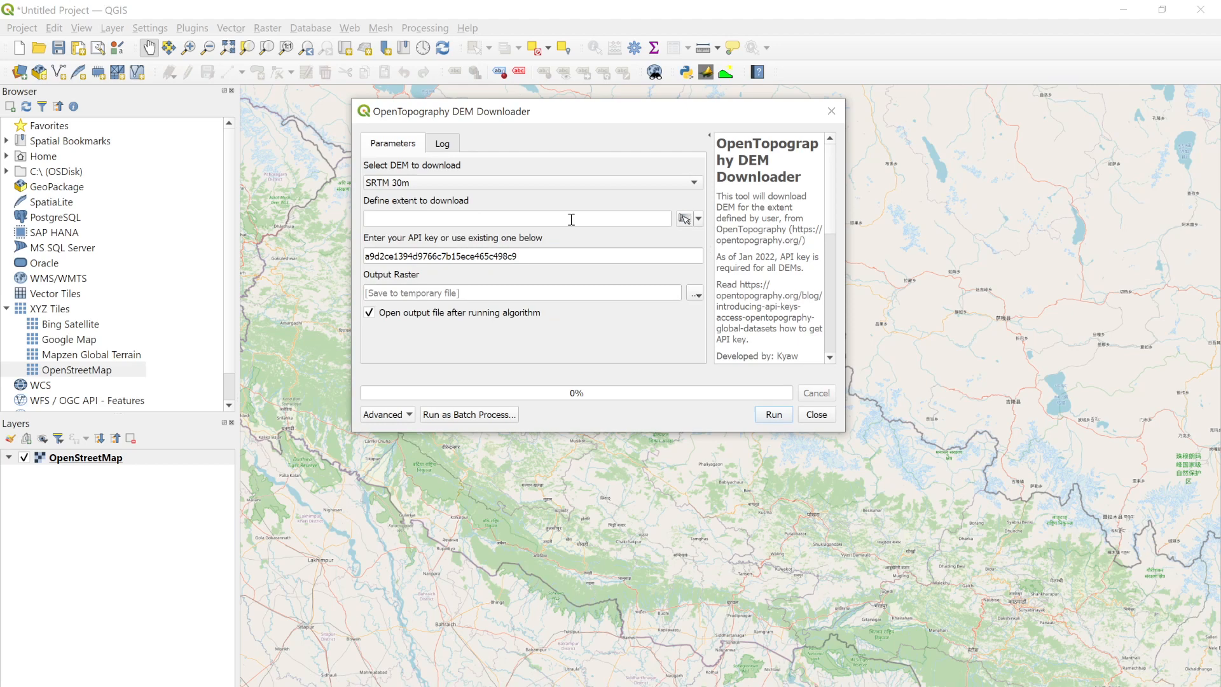
Set the download extent to Draw on Map Canvas
left_click(698, 217)
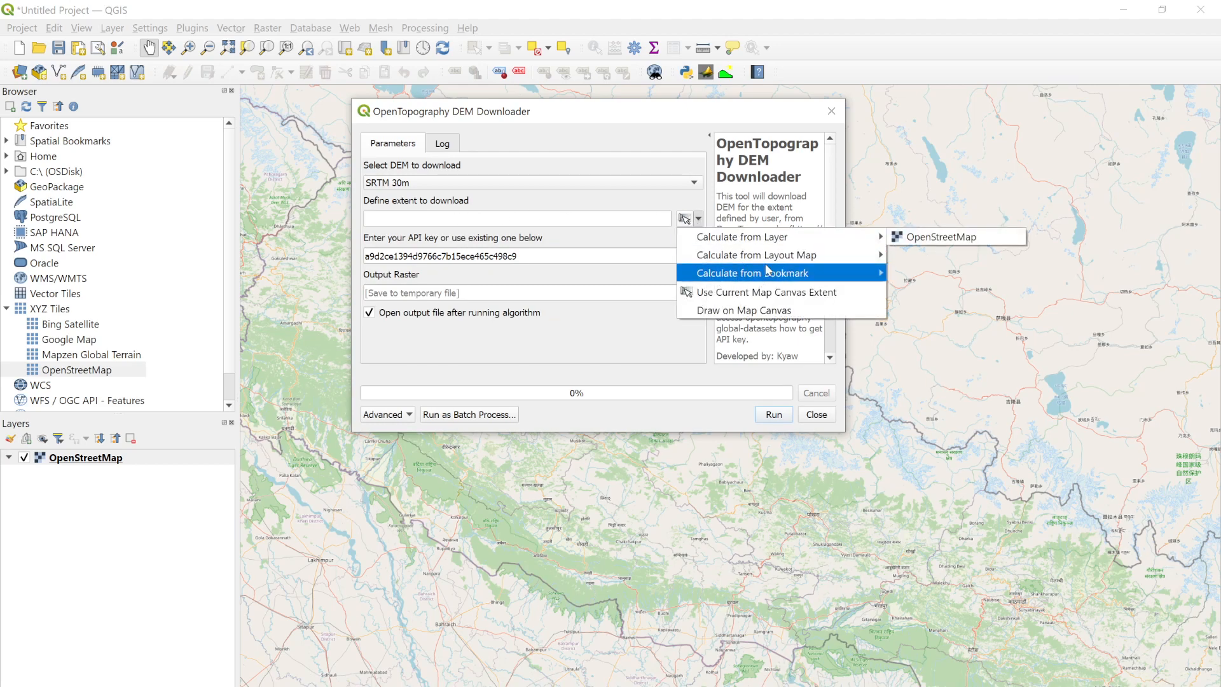
mouse_move(767, 291)
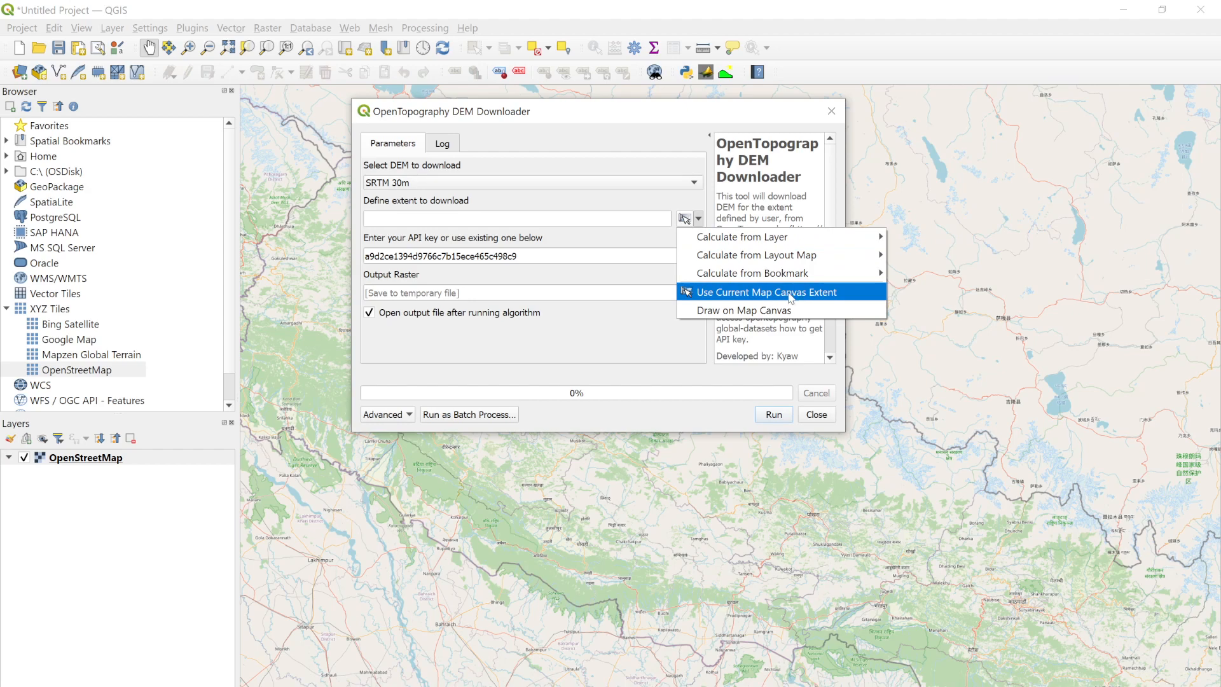
left_click(765, 292)
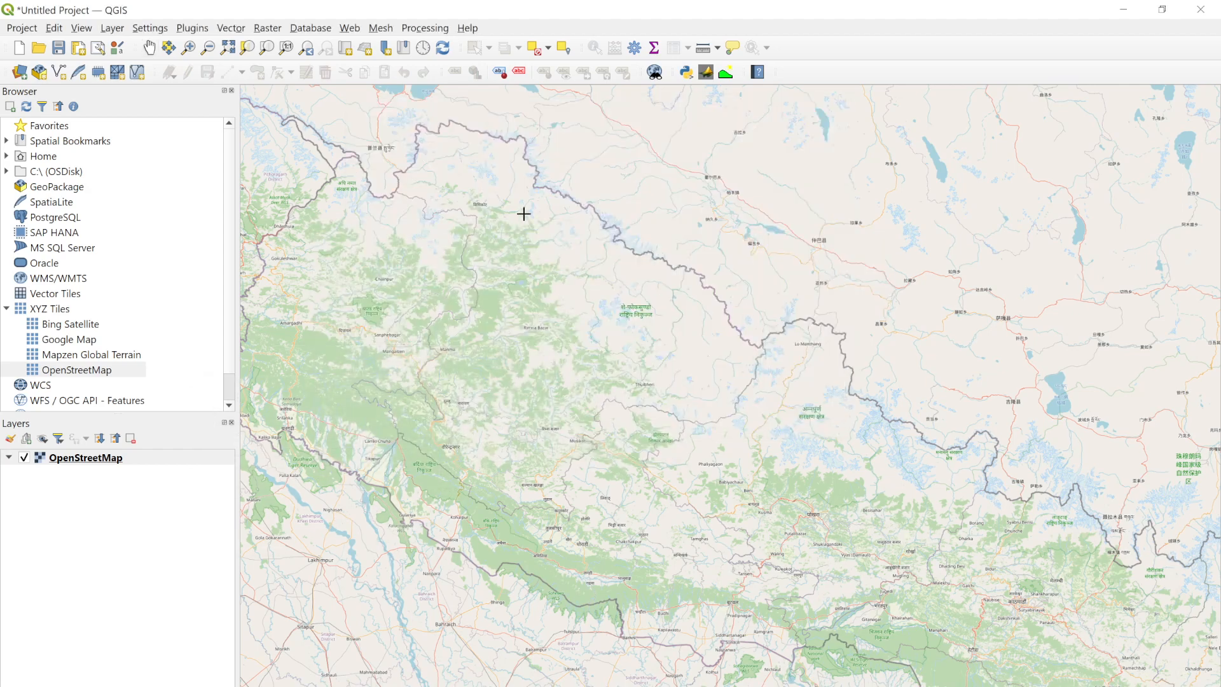
left_click_drag(523, 213, 668, 321)
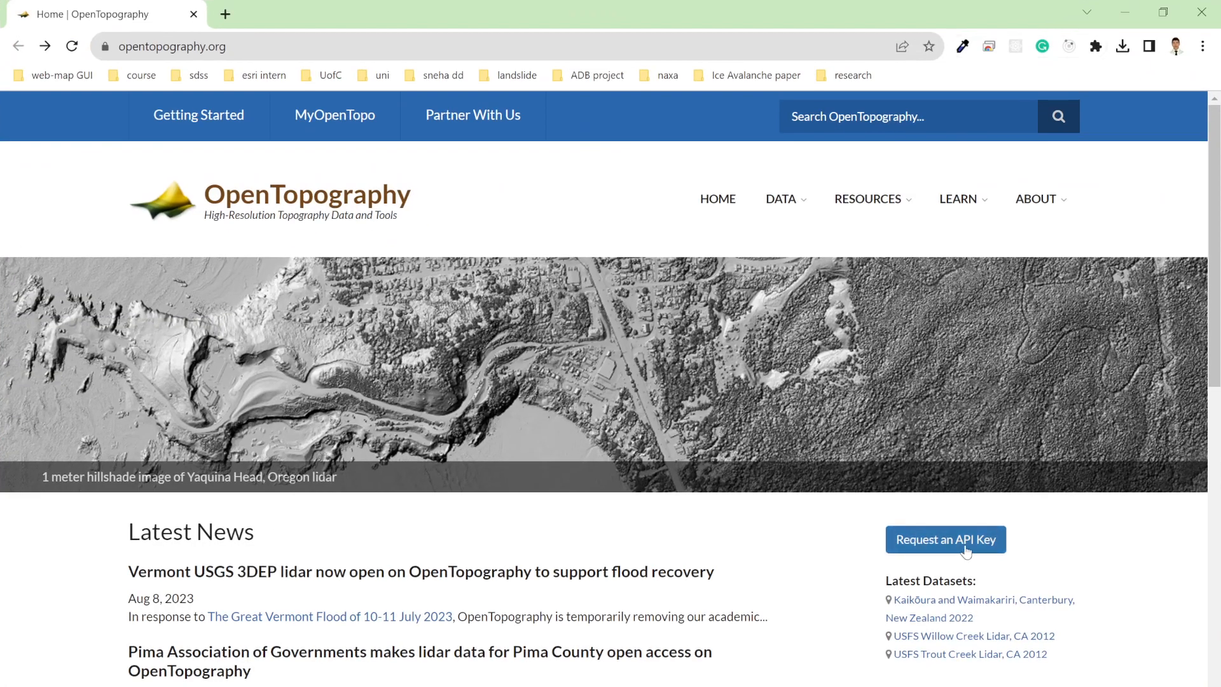
Log in via Request an API Key and select the account's API key text on the authorizations page
left_click(945, 540)
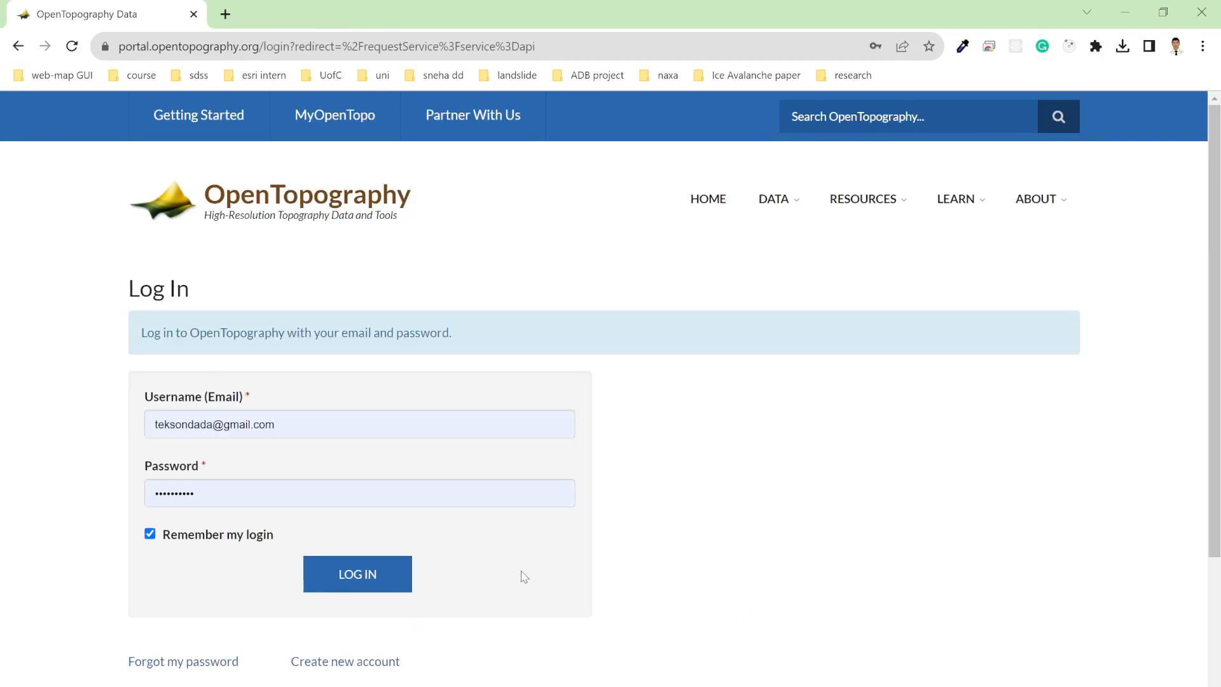
left_click(356, 574)
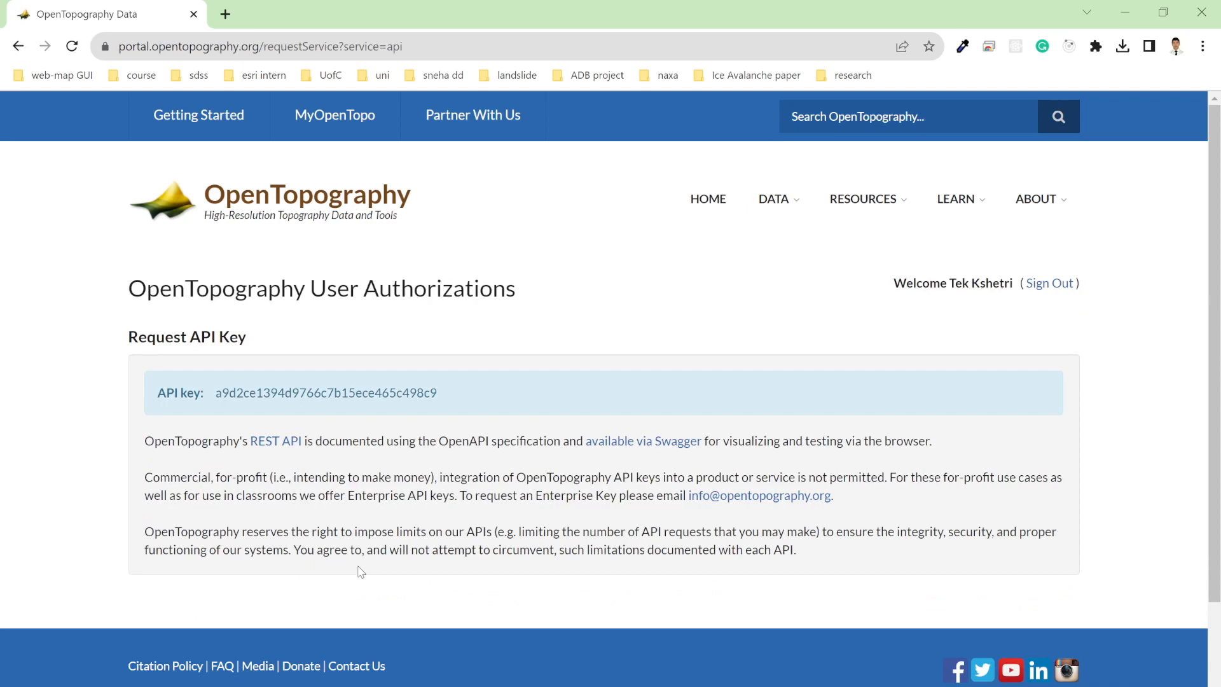
left_click_drag(216, 393, 353, 393)
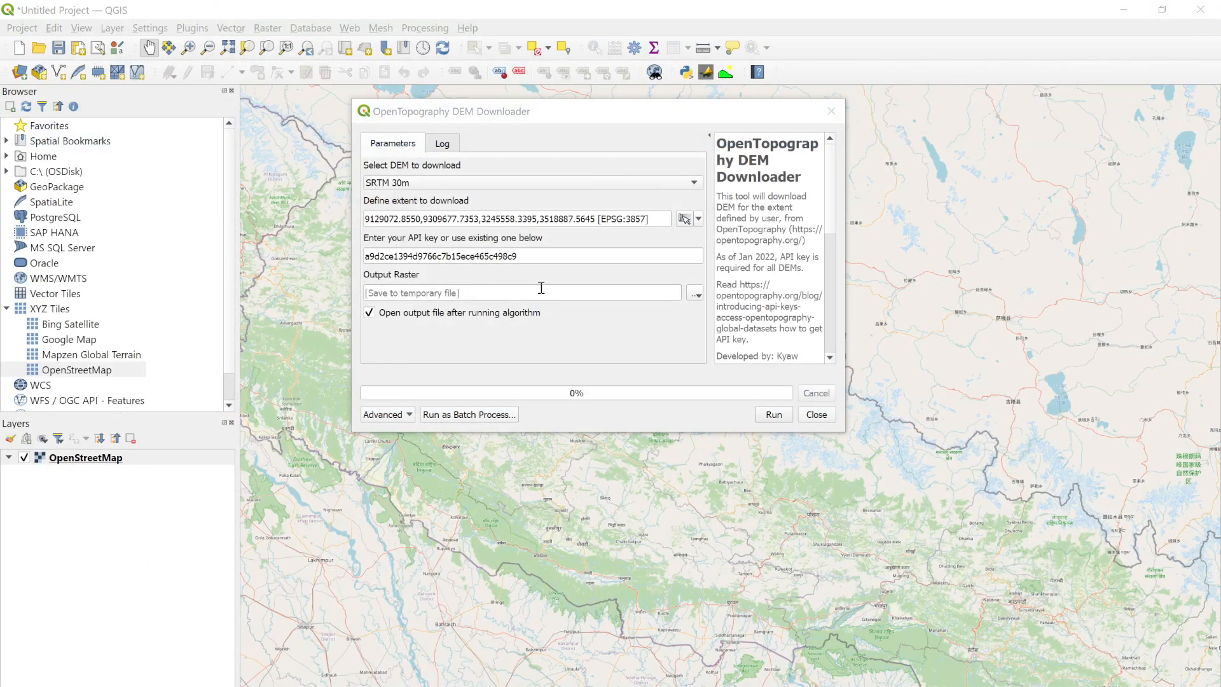
left_click(695, 294)
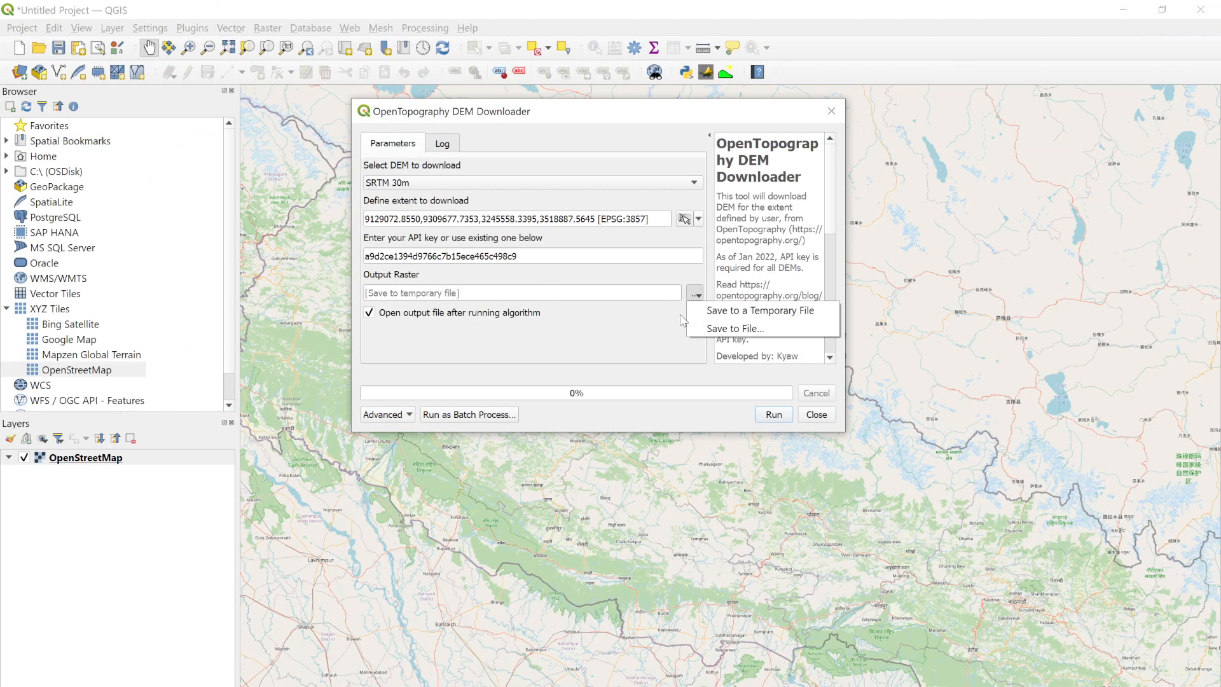
mouse_move(732, 328)
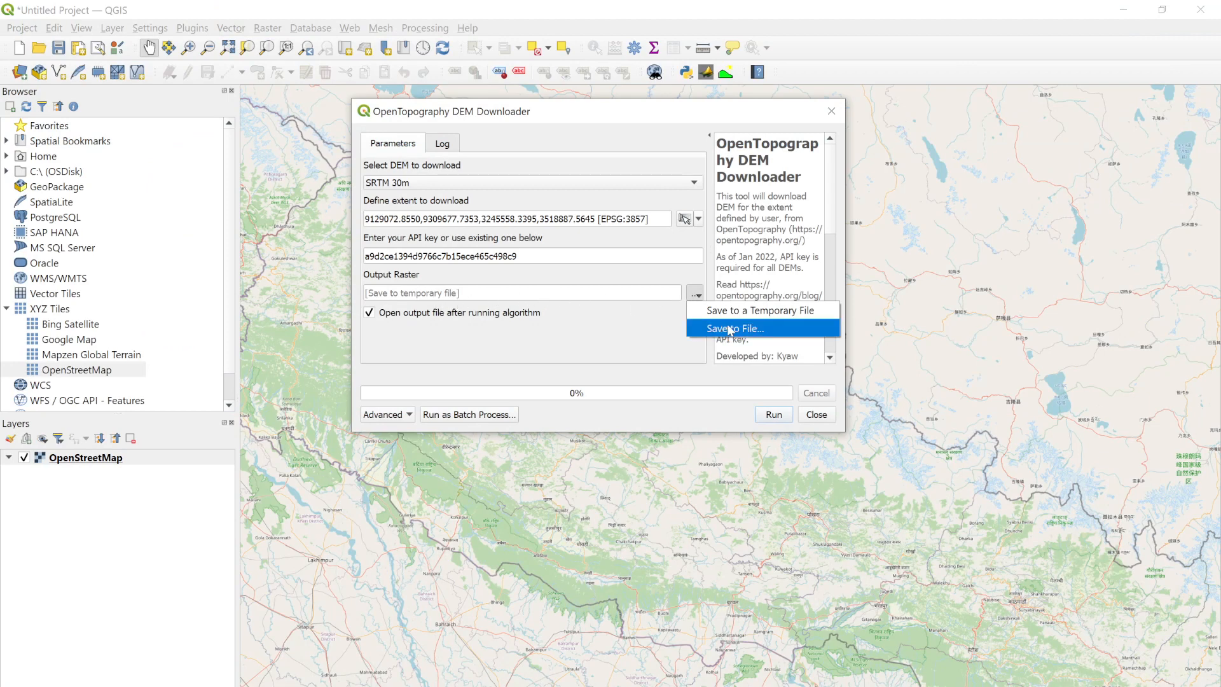
mouse_move(689, 344)
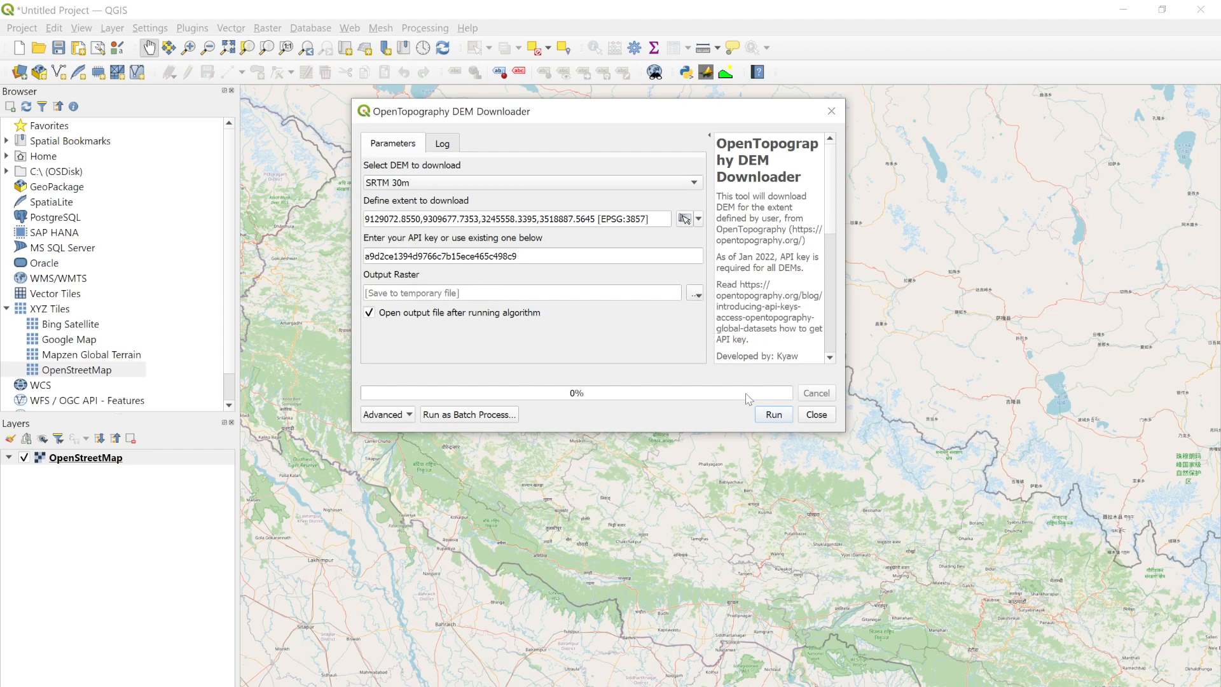
Run the SRTM 30m download for the drawn extent and close the downloader once it finishes
left_click(772, 413)
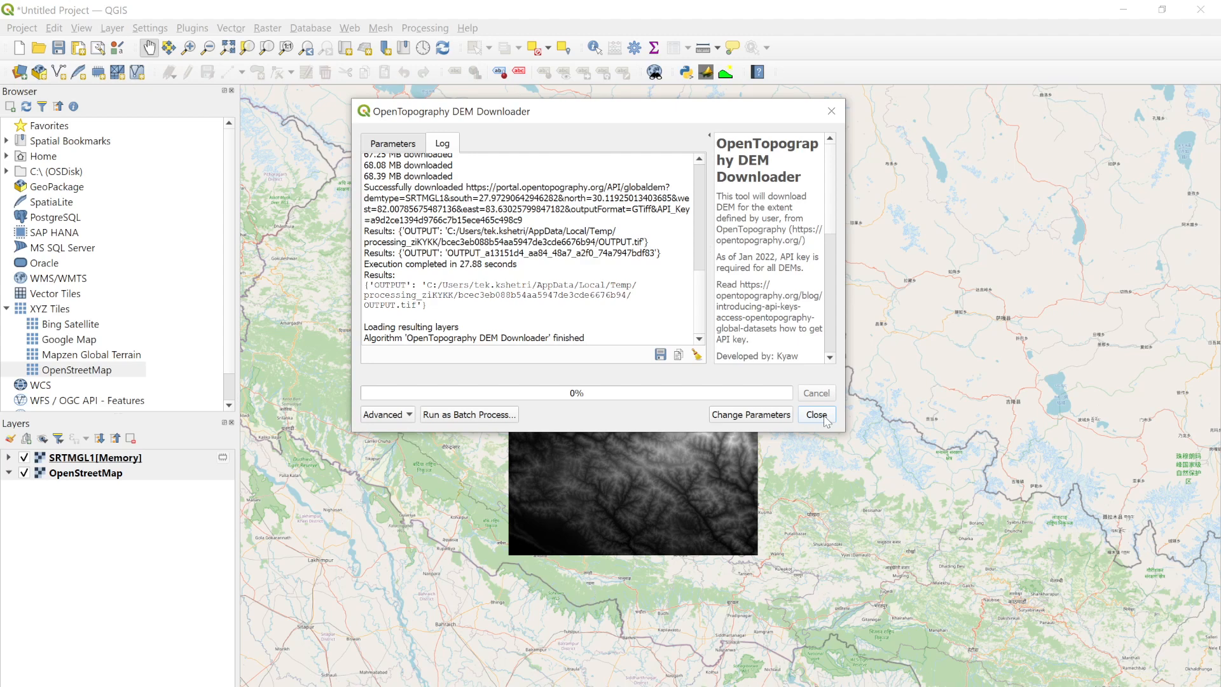
left_click(816, 414)
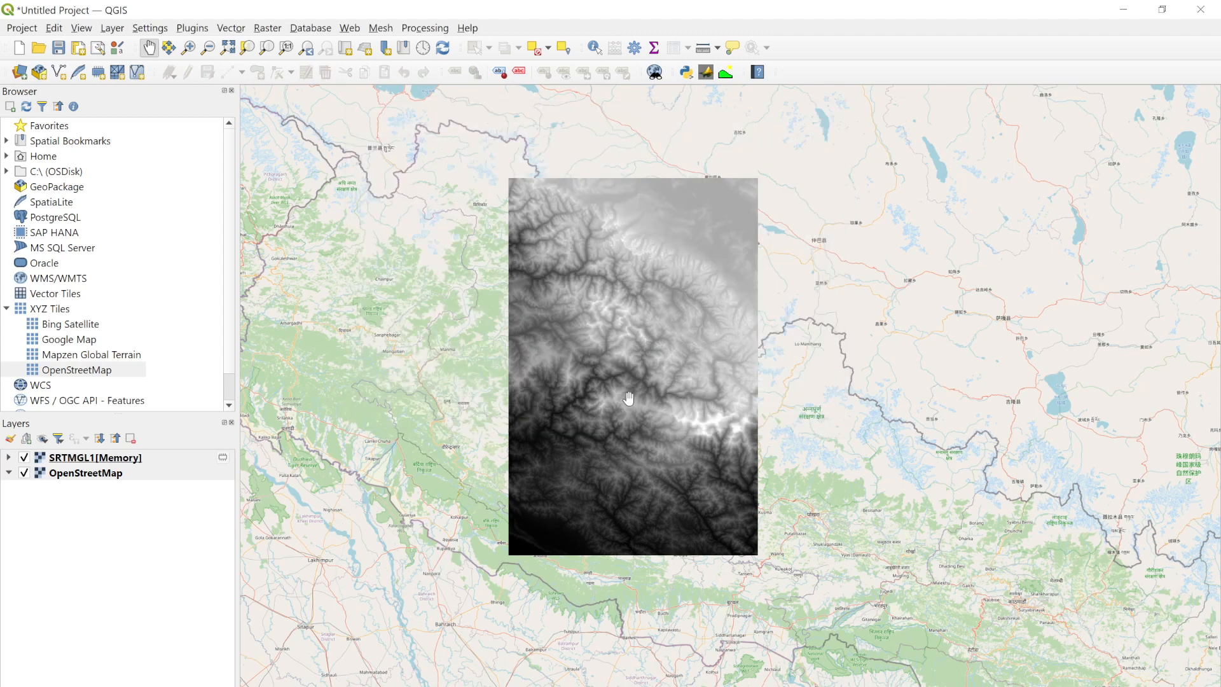
right_click(94, 457)
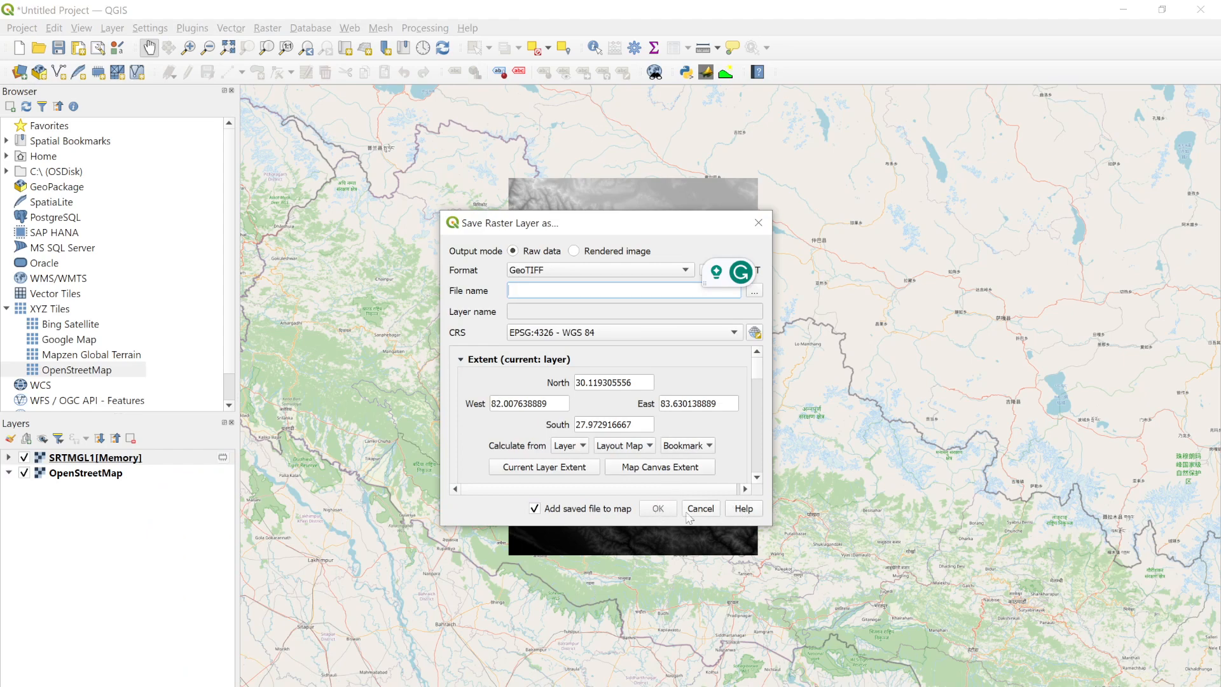
left_click(698, 509)
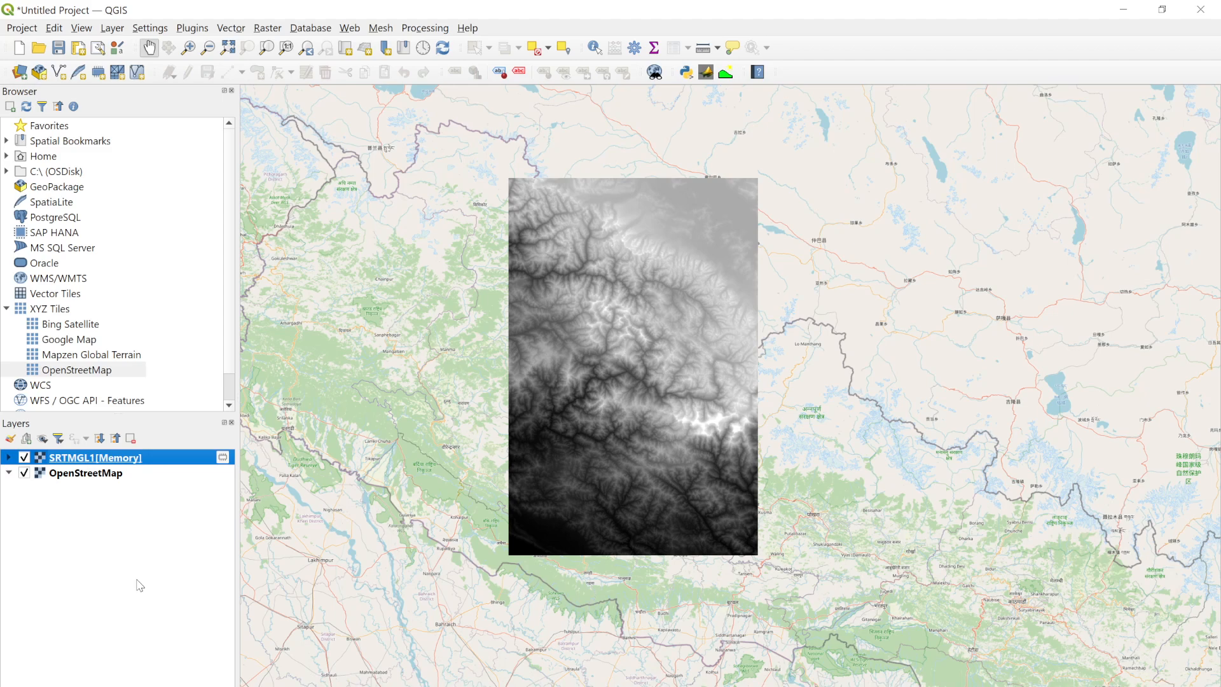
mouse_move(112, 557)
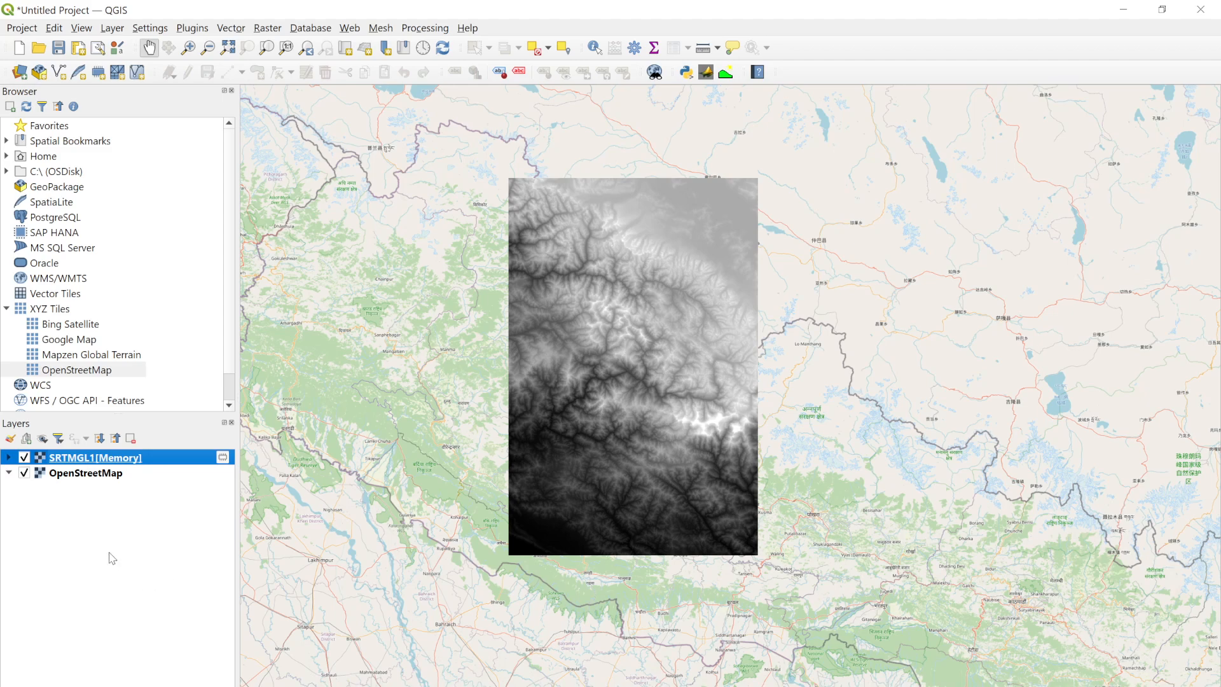
mouse_move(643, 384)
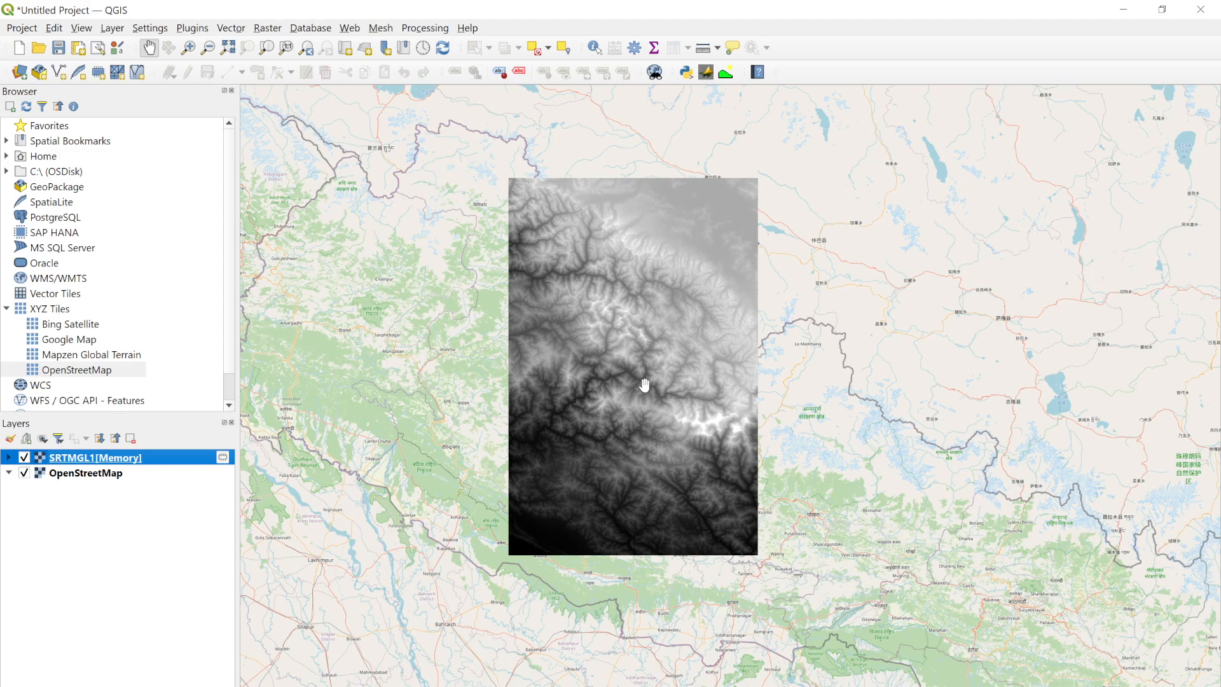
mouse_move(629, 367)
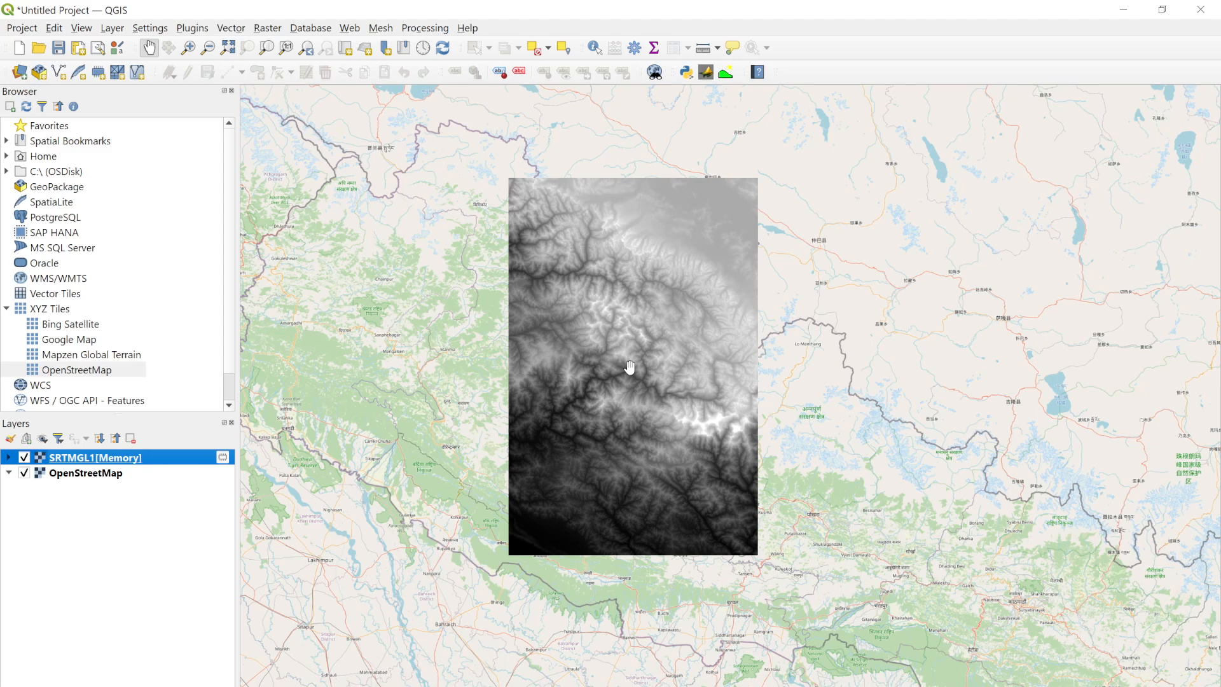